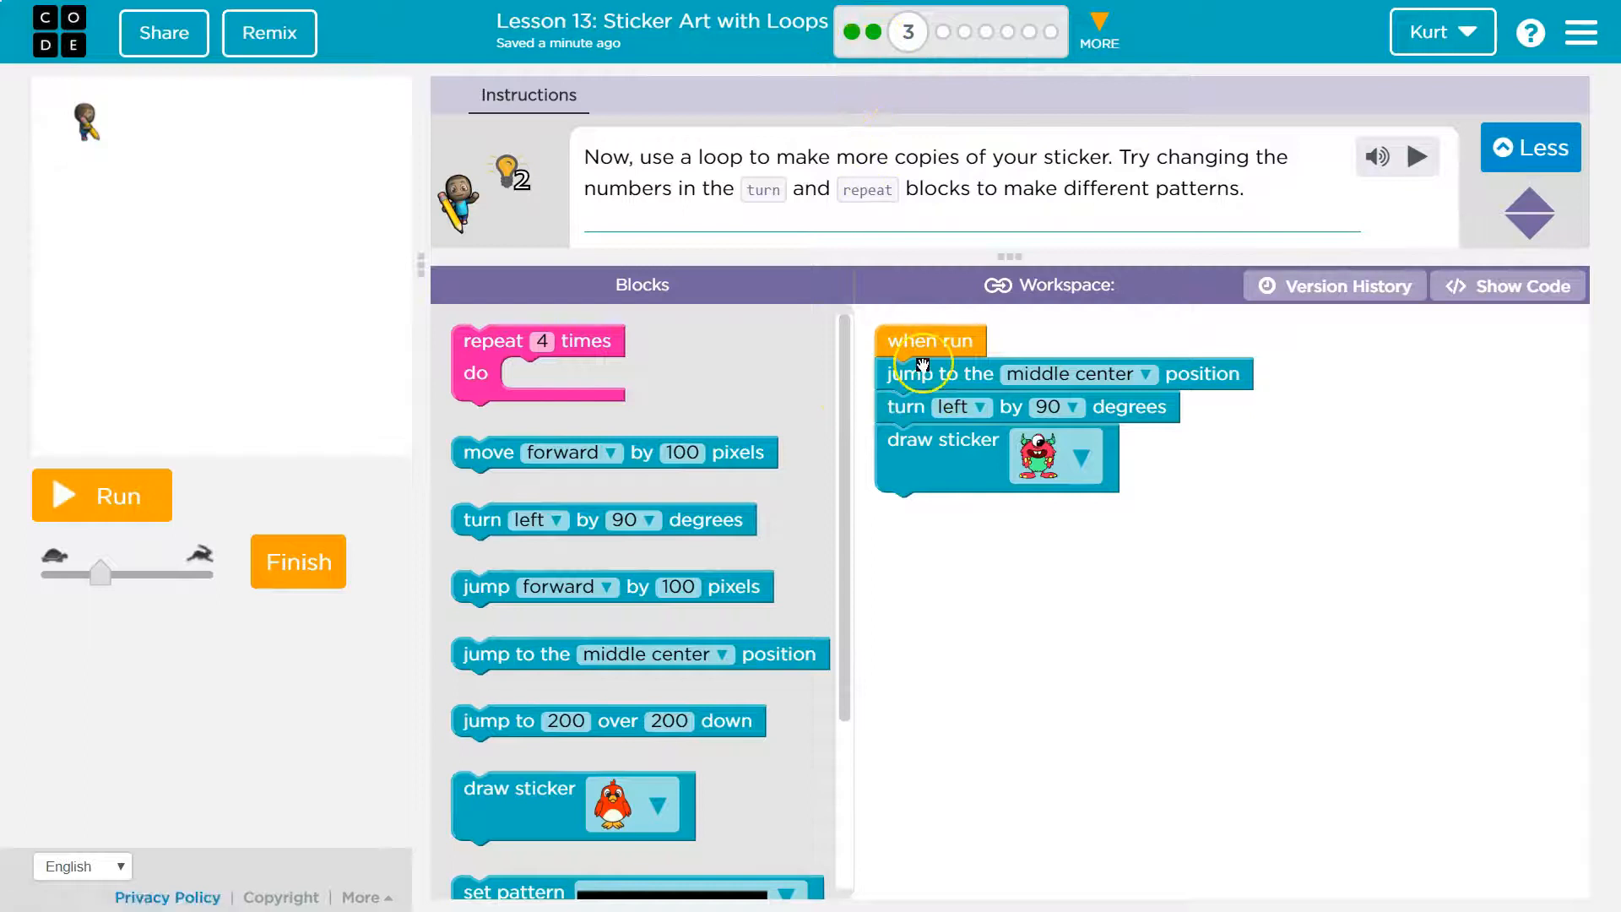
# - Wrap turn left 90 and draw sticker in a repeat 4 loop, keeping jump to center above it
pyautogui.click(102, 495)
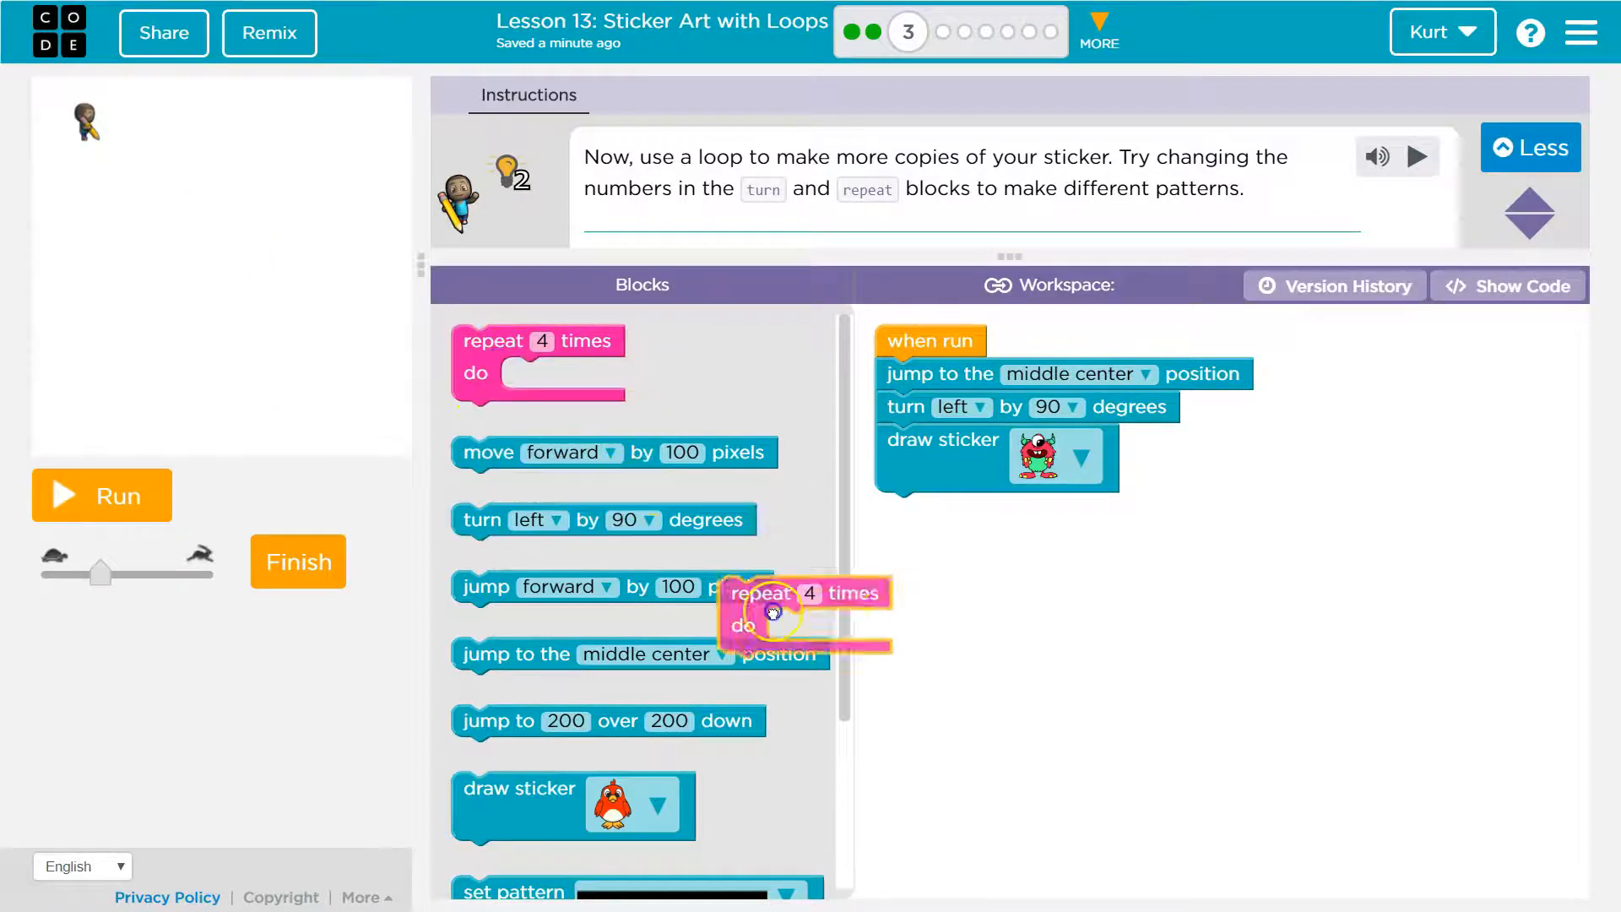
pyautogui.moveTo(762, 593); pyautogui.dragTo(1189, 537)
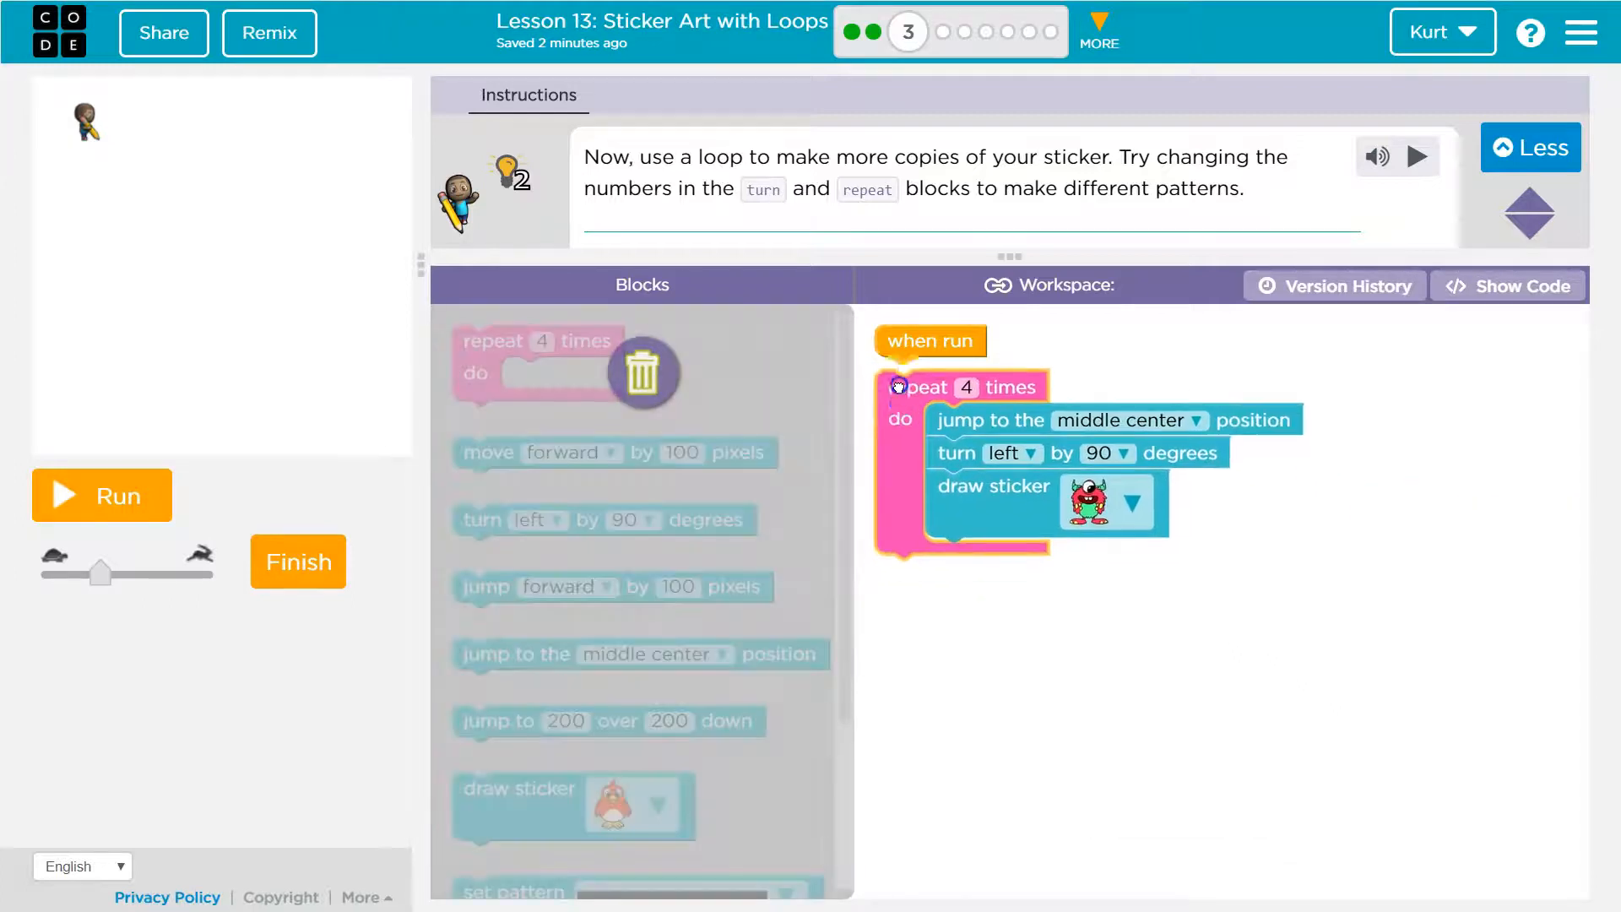
pyautogui.click(102, 495)
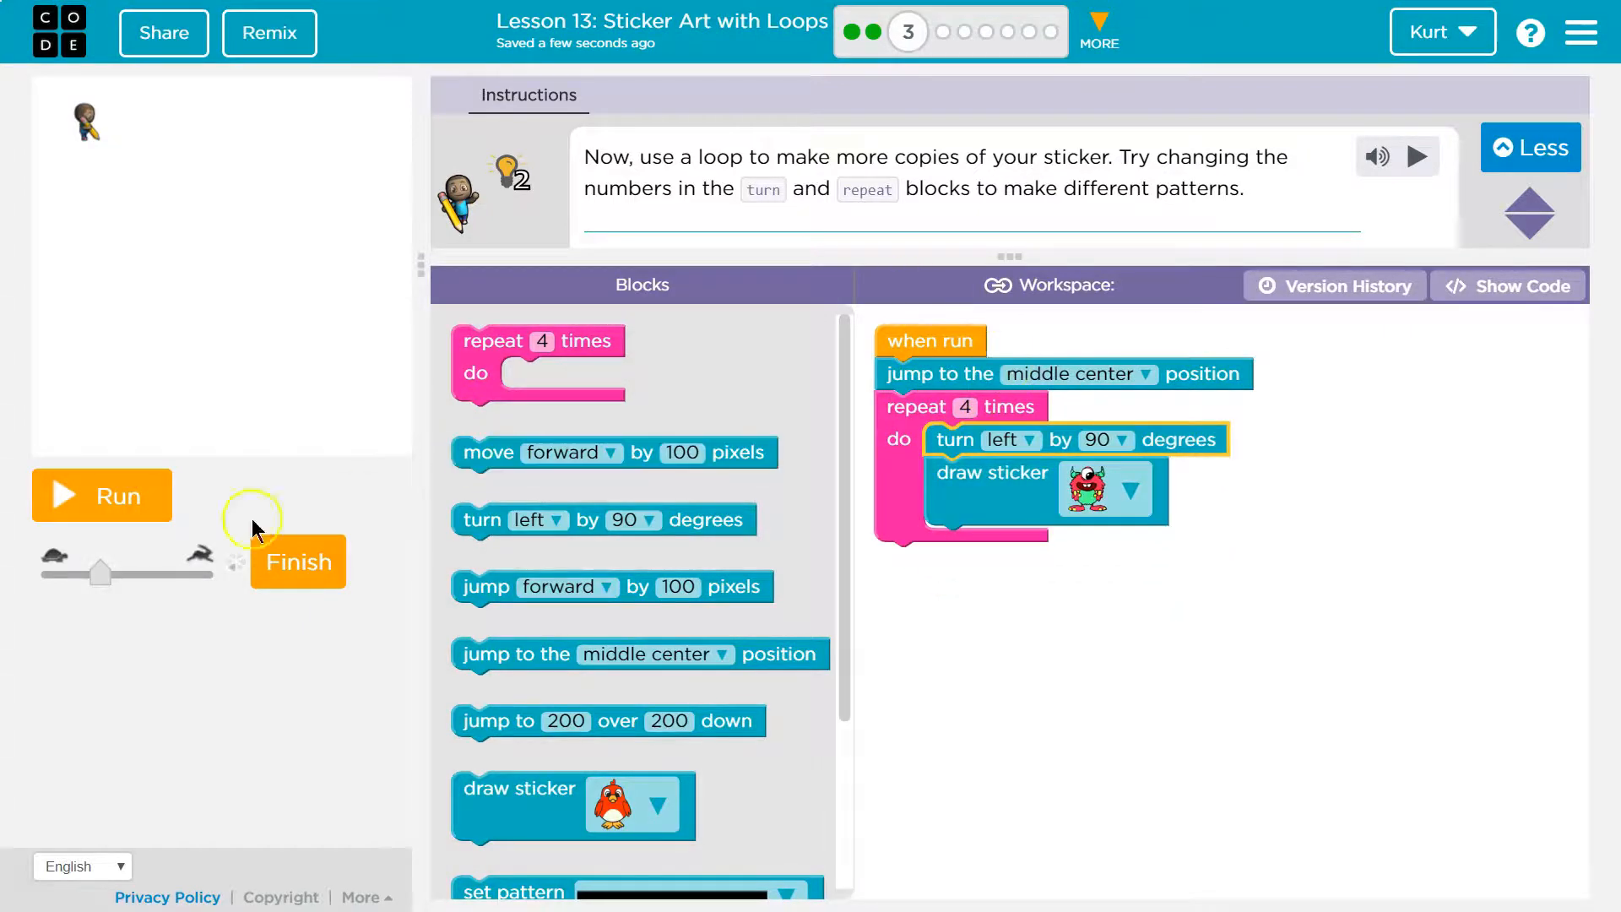
# - Preview the four-sticker cross, set the loop to repeat 6 times, reset and run again
pyautogui.click(101, 495)
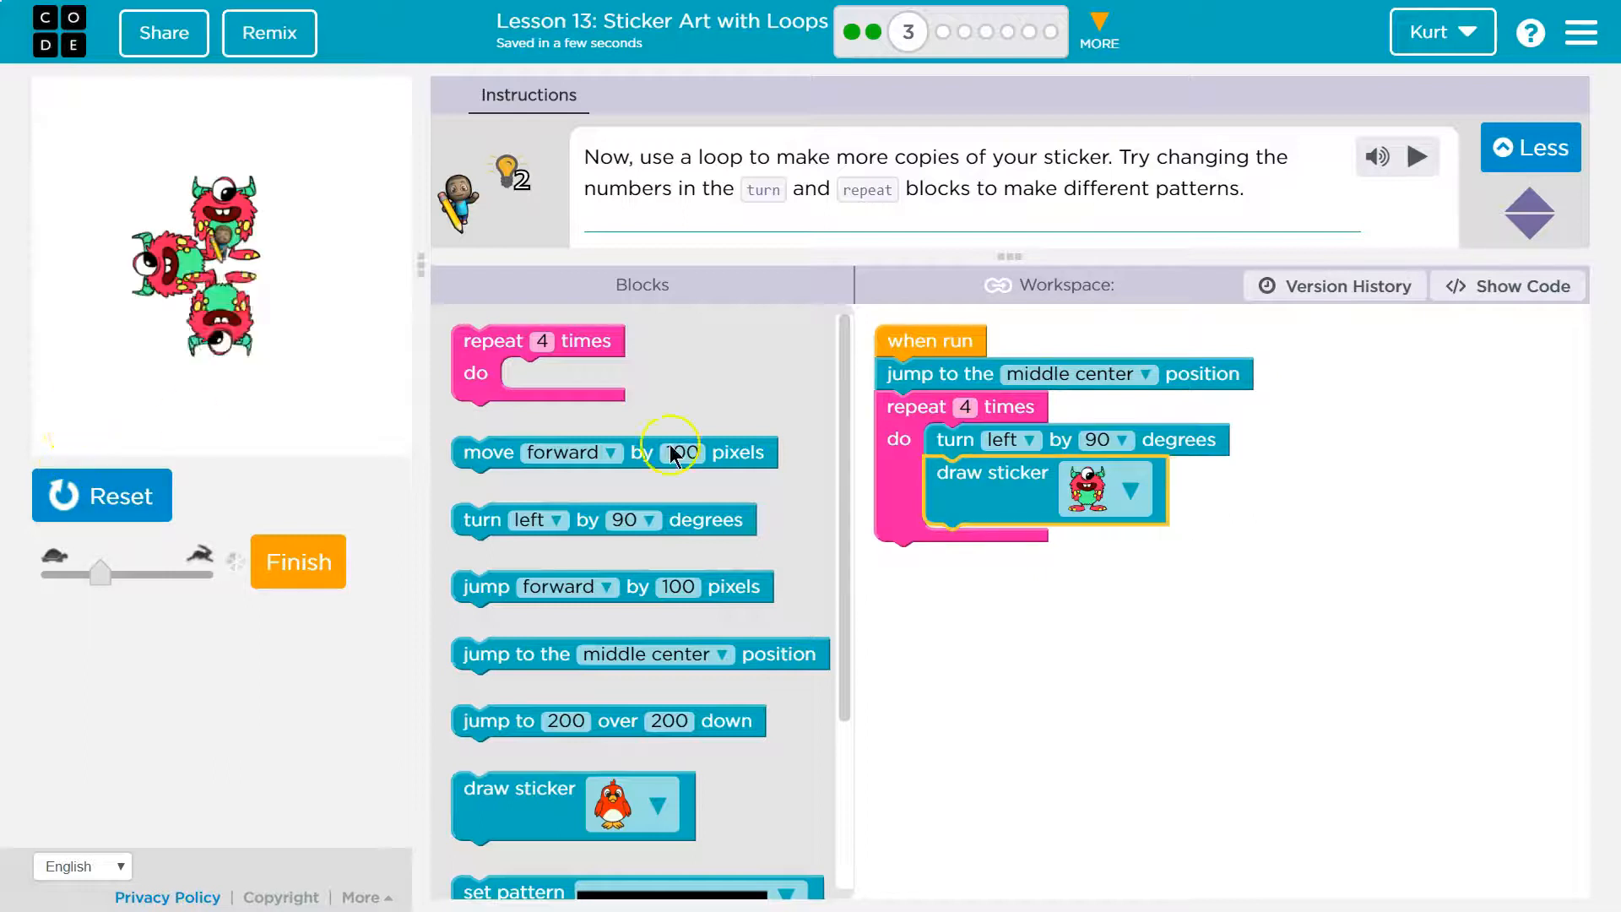
pyautogui.click(964, 407)
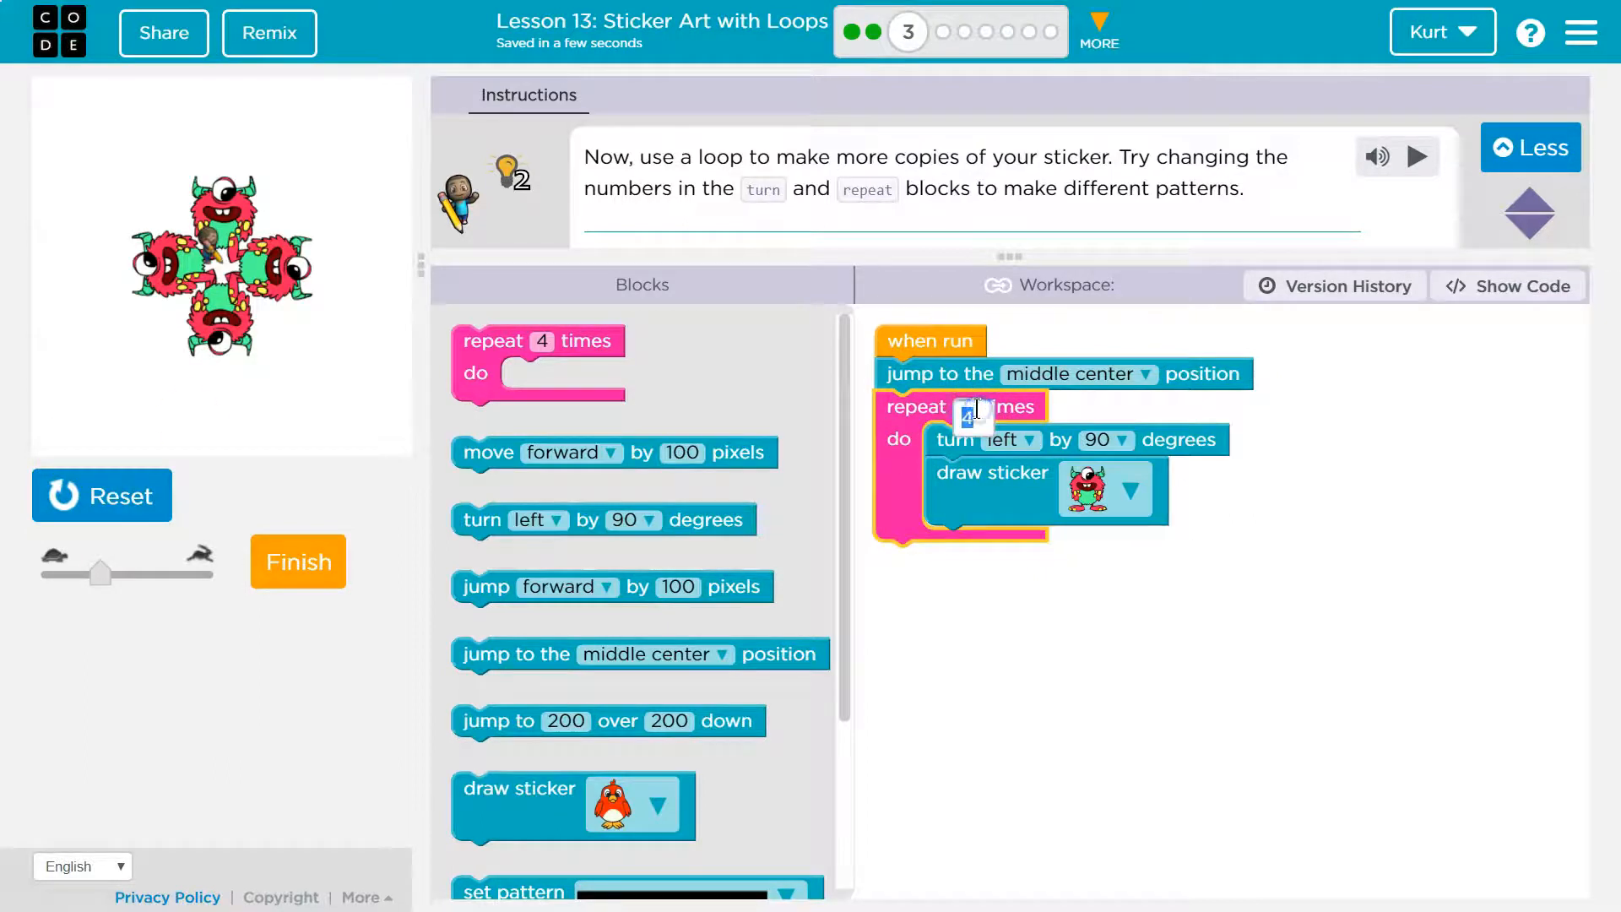
pyautogui.write('6')
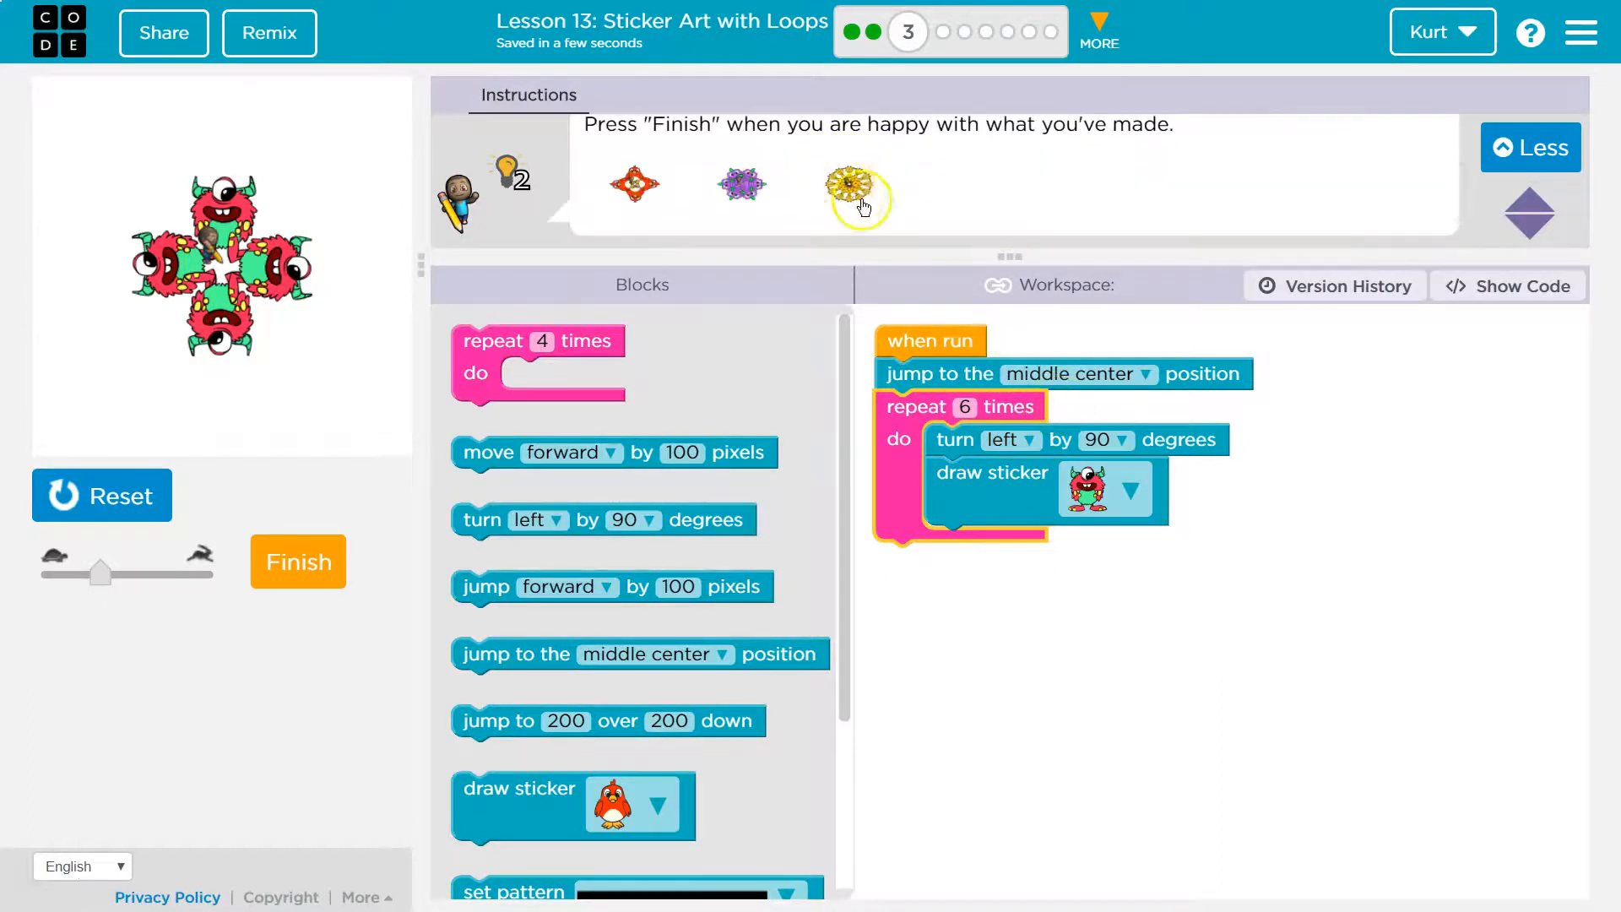
pyautogui.click(101, 495)
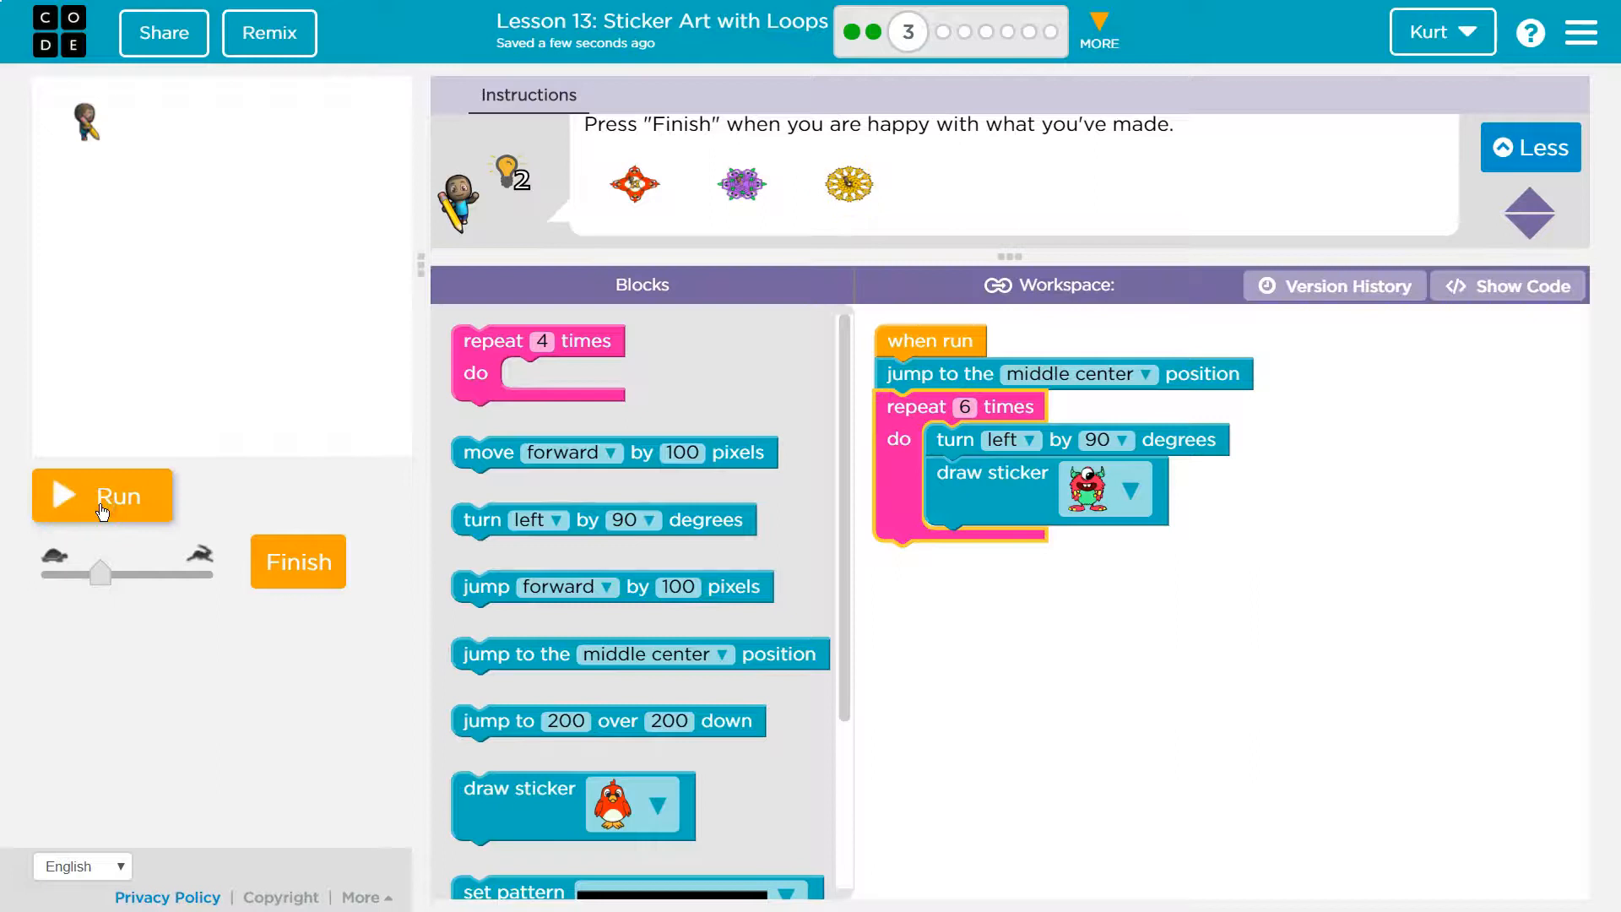
pyautogui.click(102, 496)
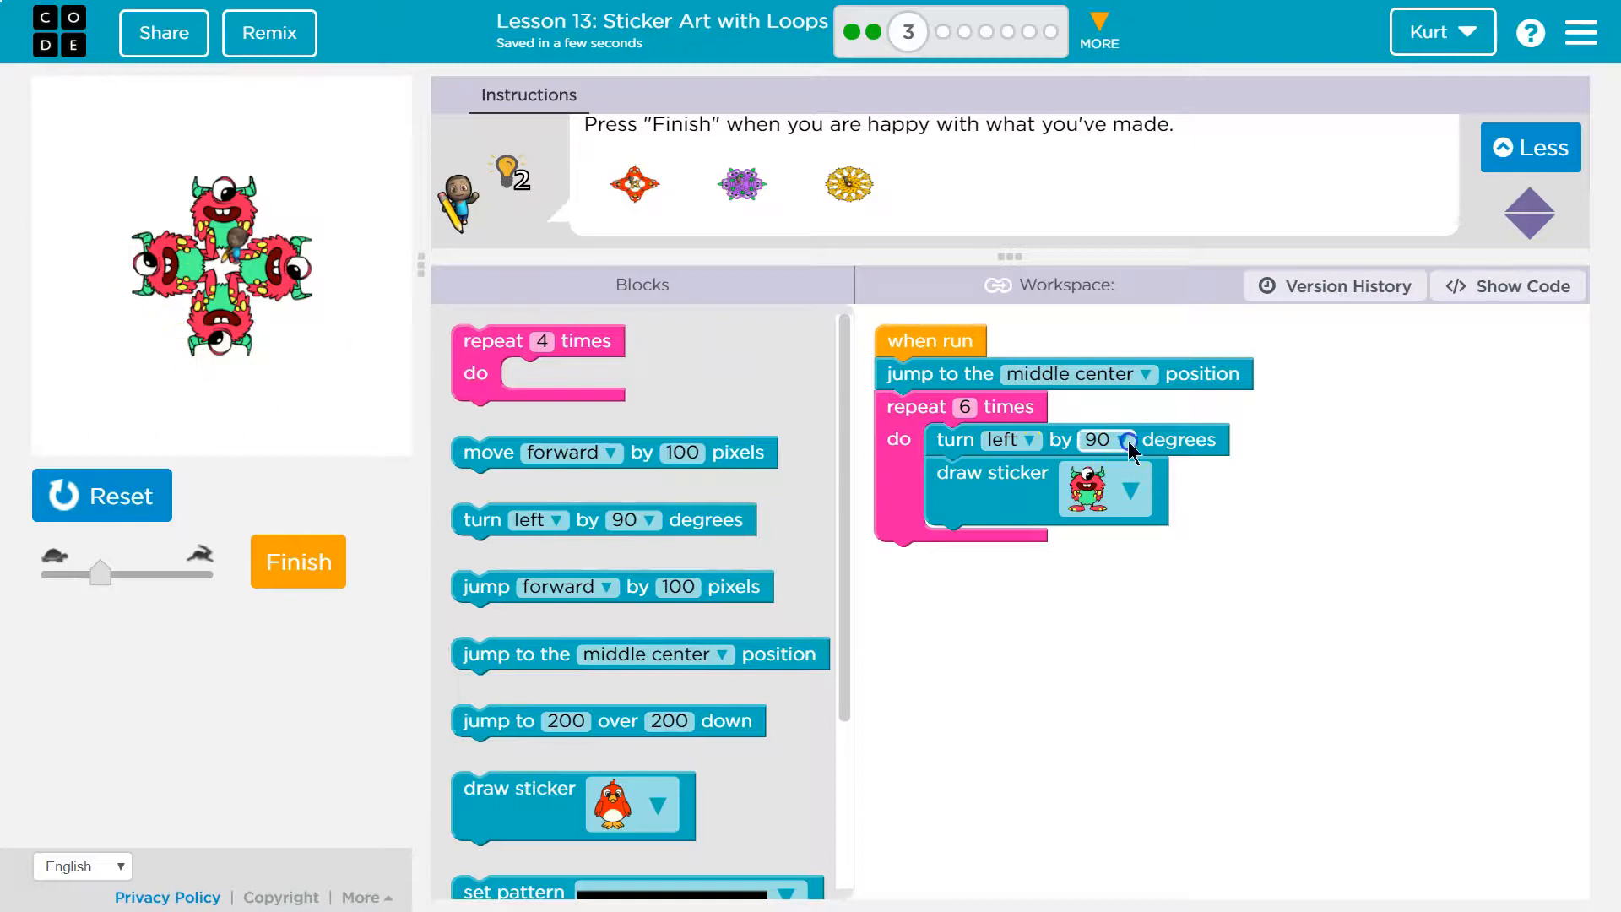
# - Set the loop's turn angle to 60 degrees instead of 90 and reset the drawing
pyautogui.click(1125, 439)
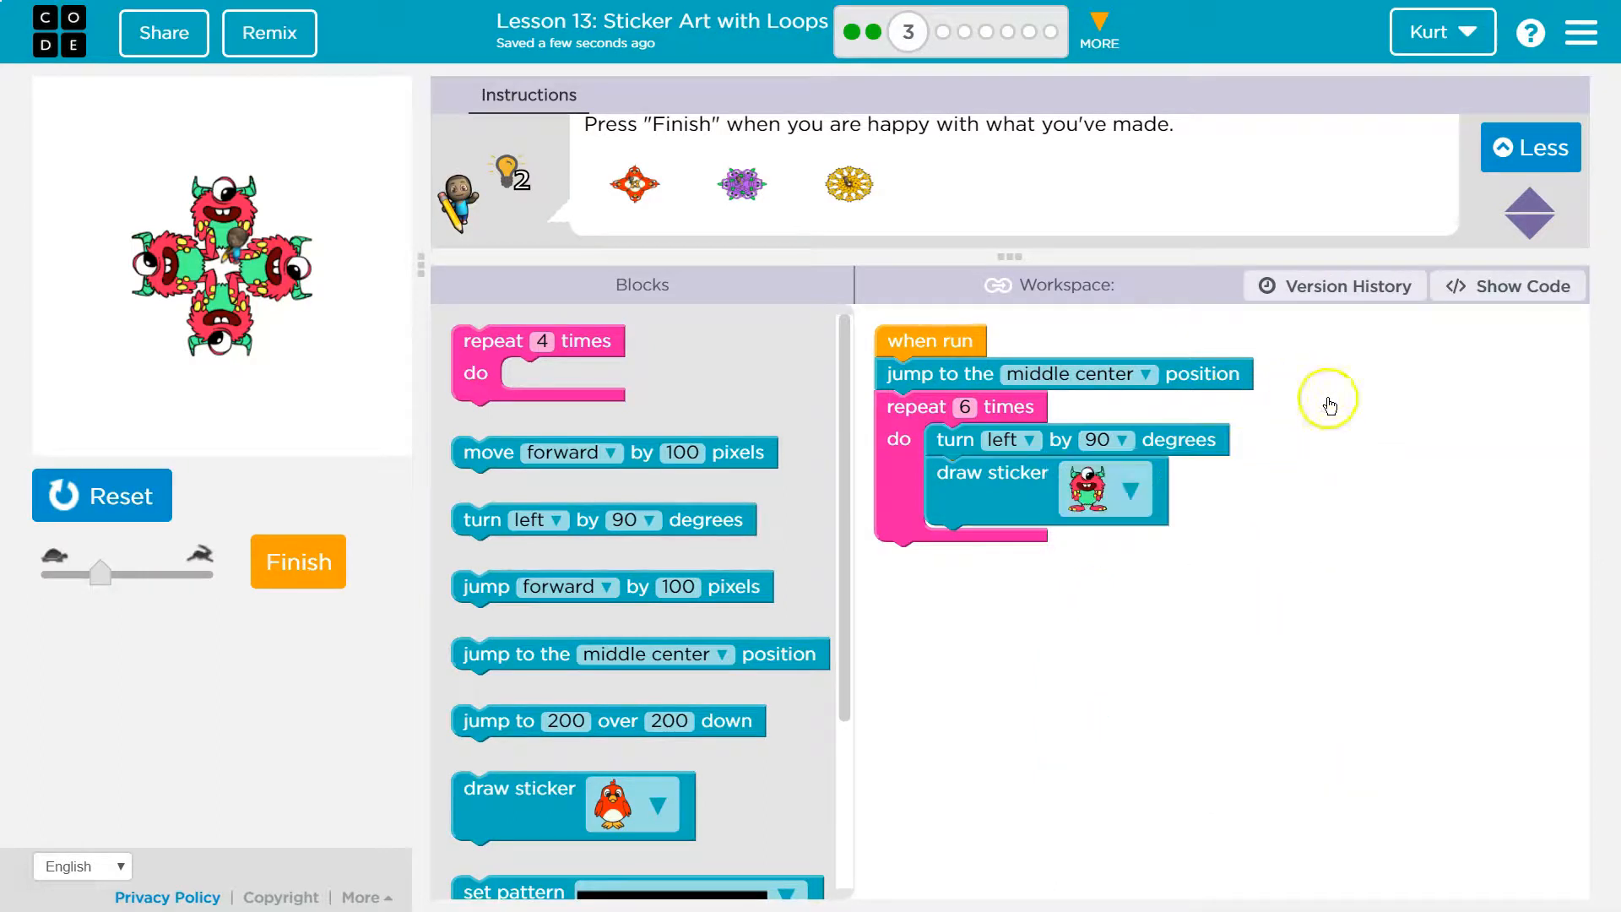
pyautogui.click(1122, 439)
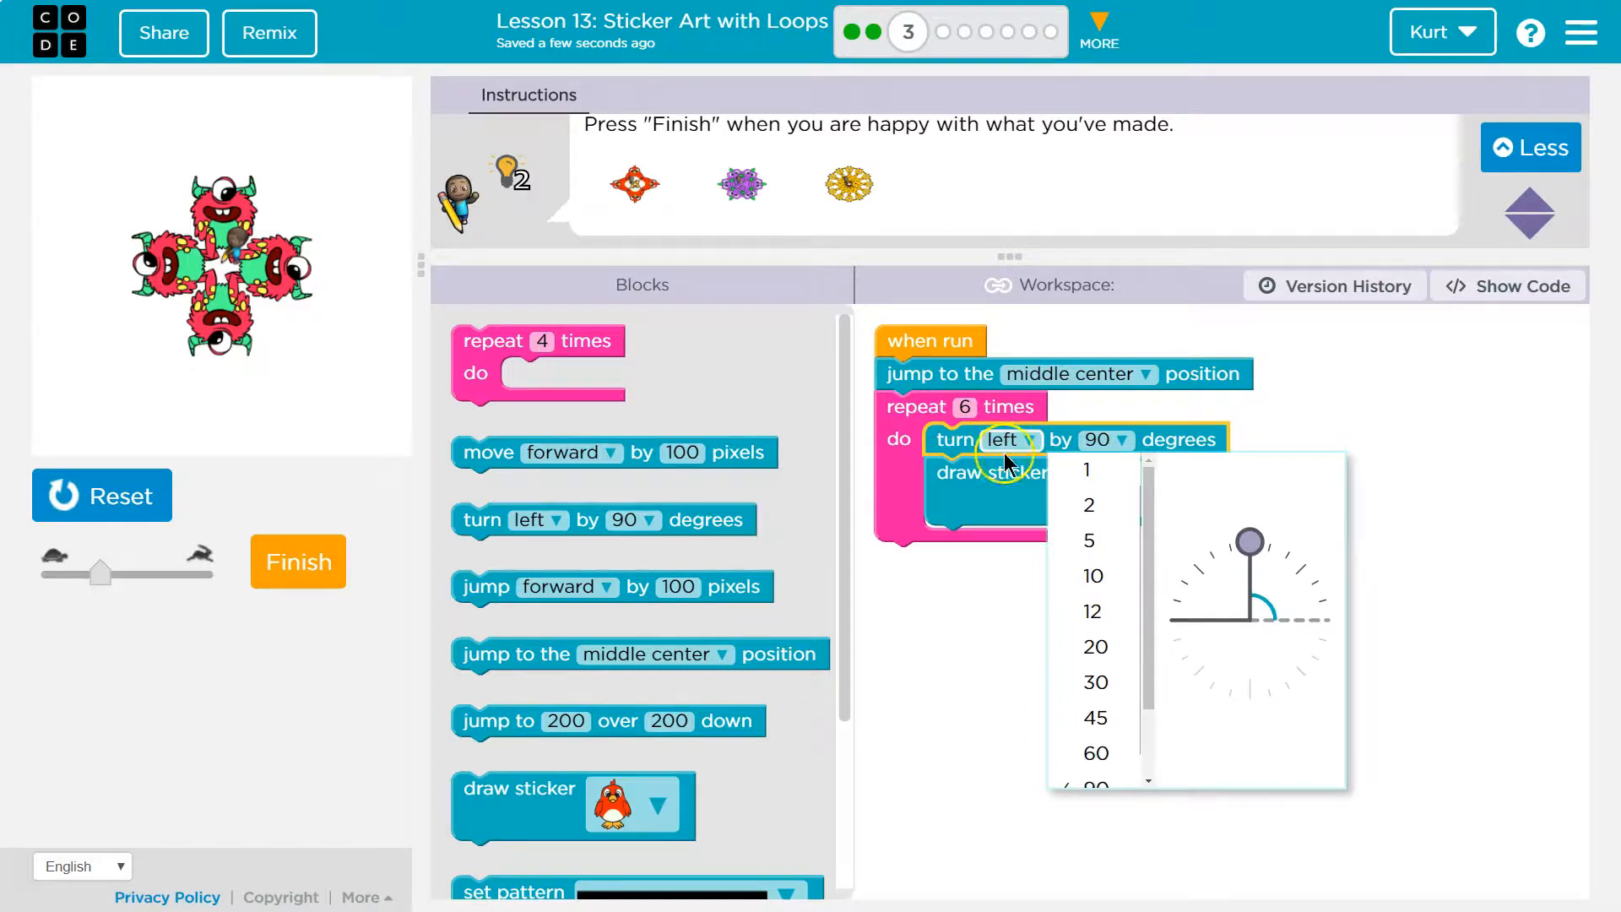
pyautogui.click(1096, 753)
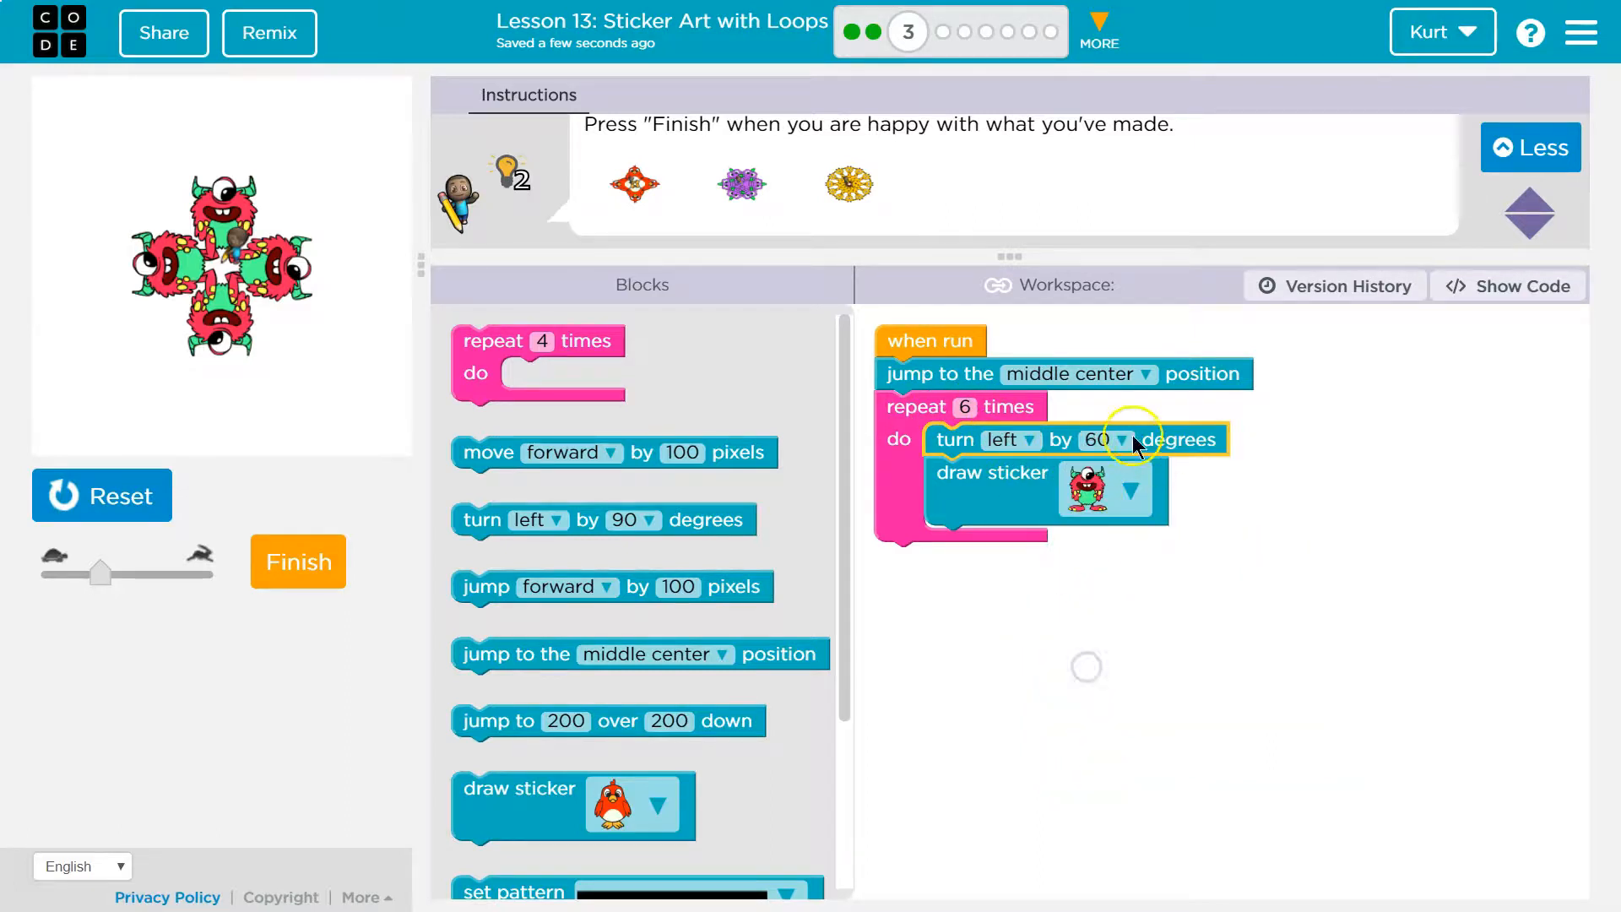
pyautogui.click(101, 495)
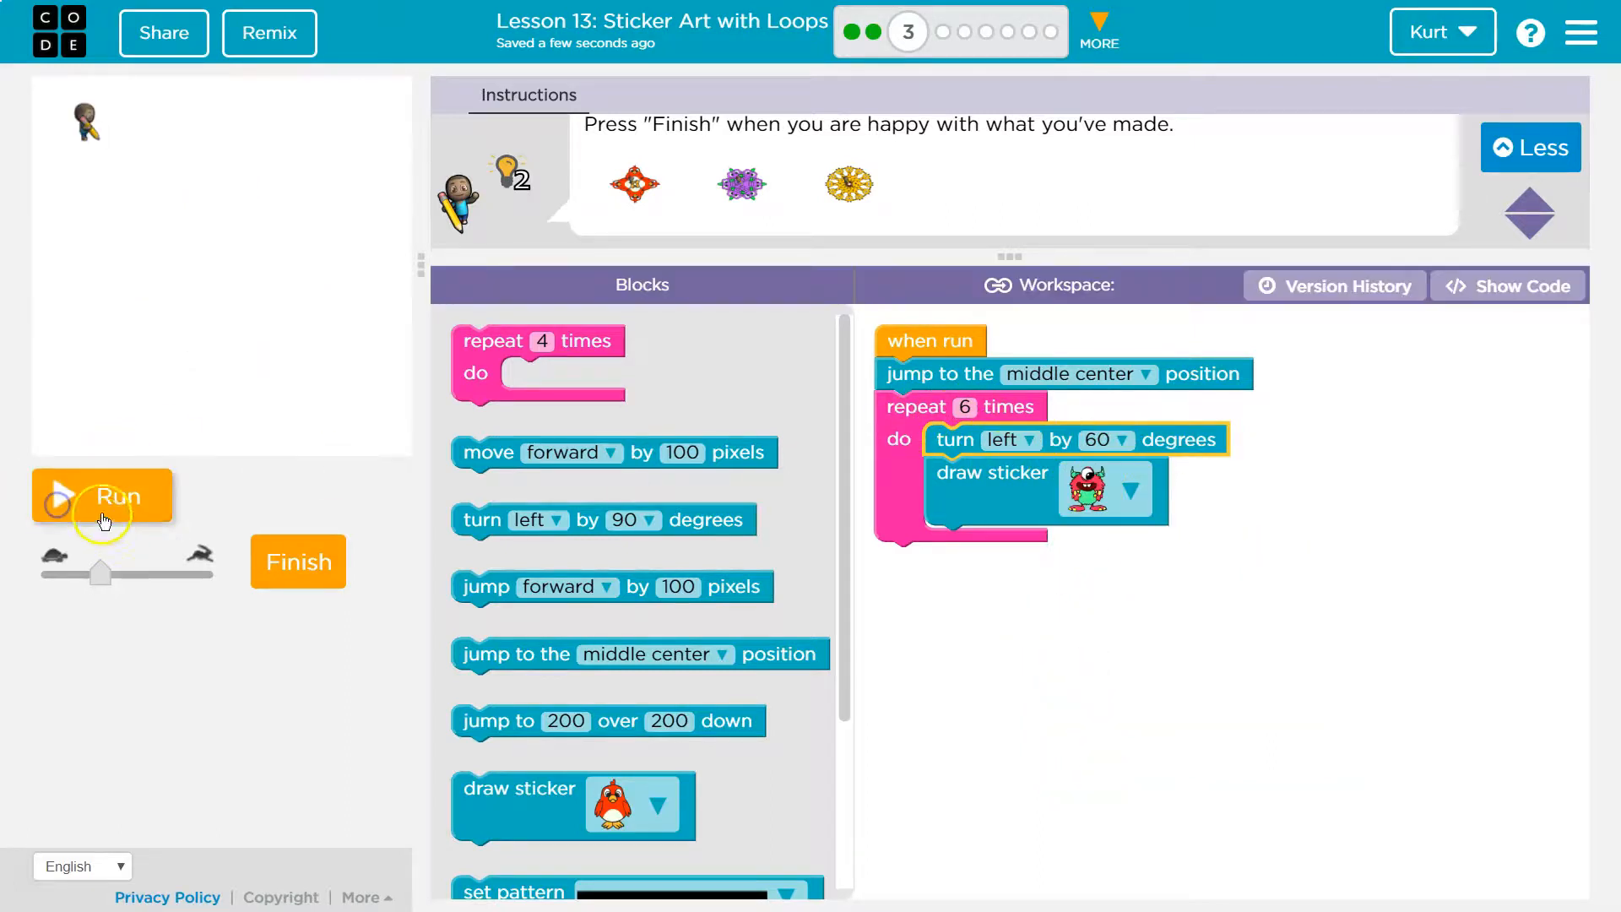
# - Run the program to draw six overlapping monster stickers as a rosette around the centre
pyautogui.click(101, 497)
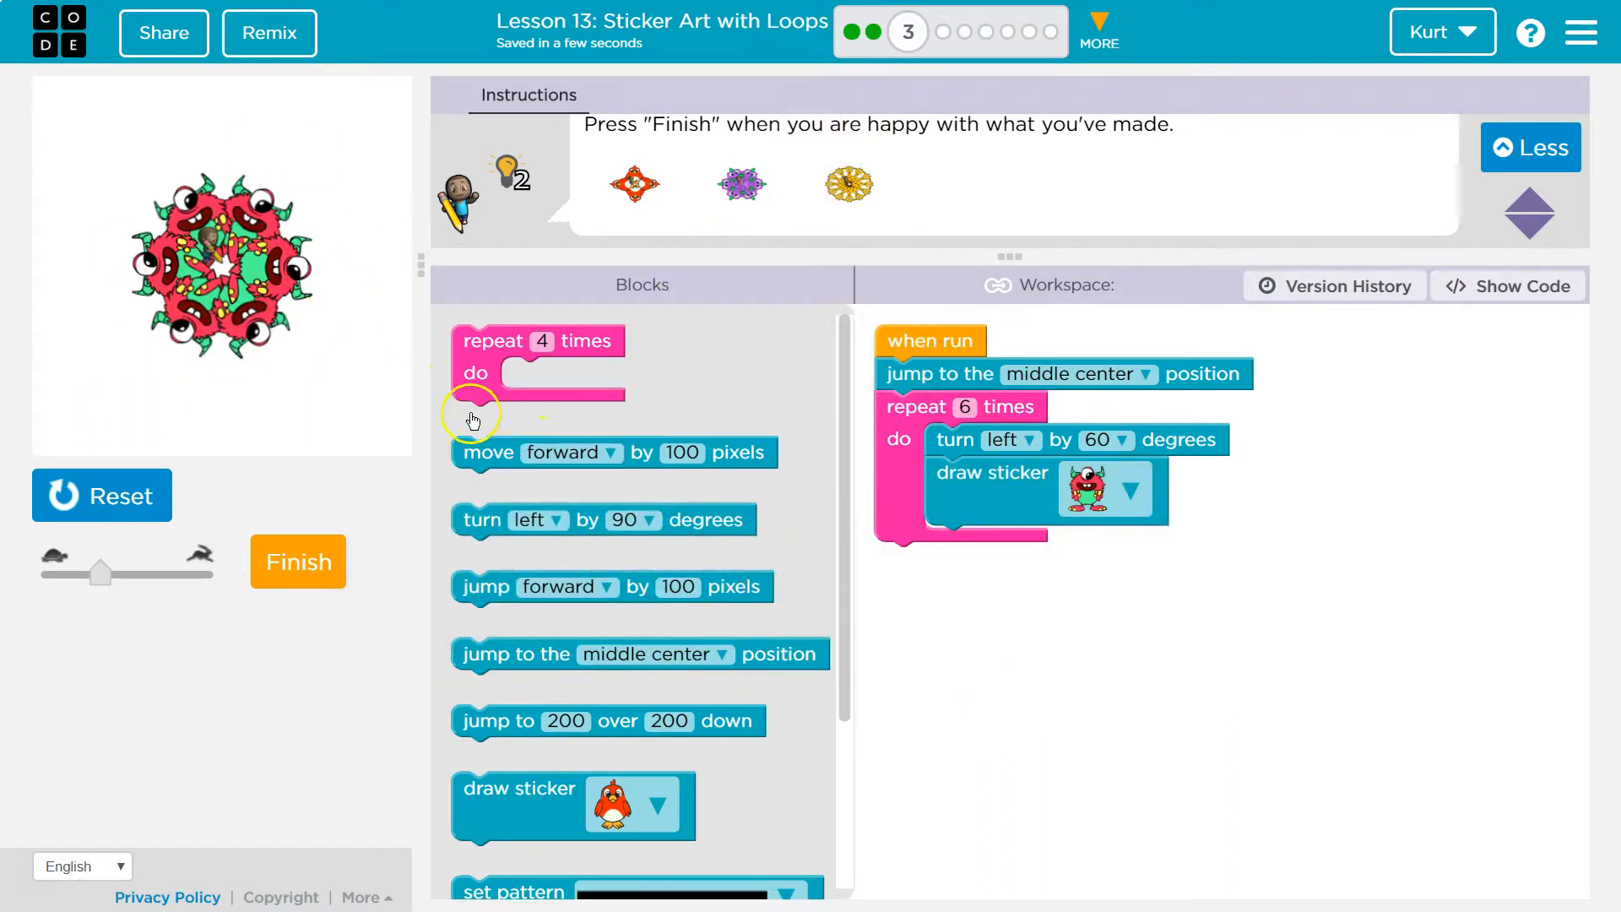
pyautogui.moveTo(306, 479)
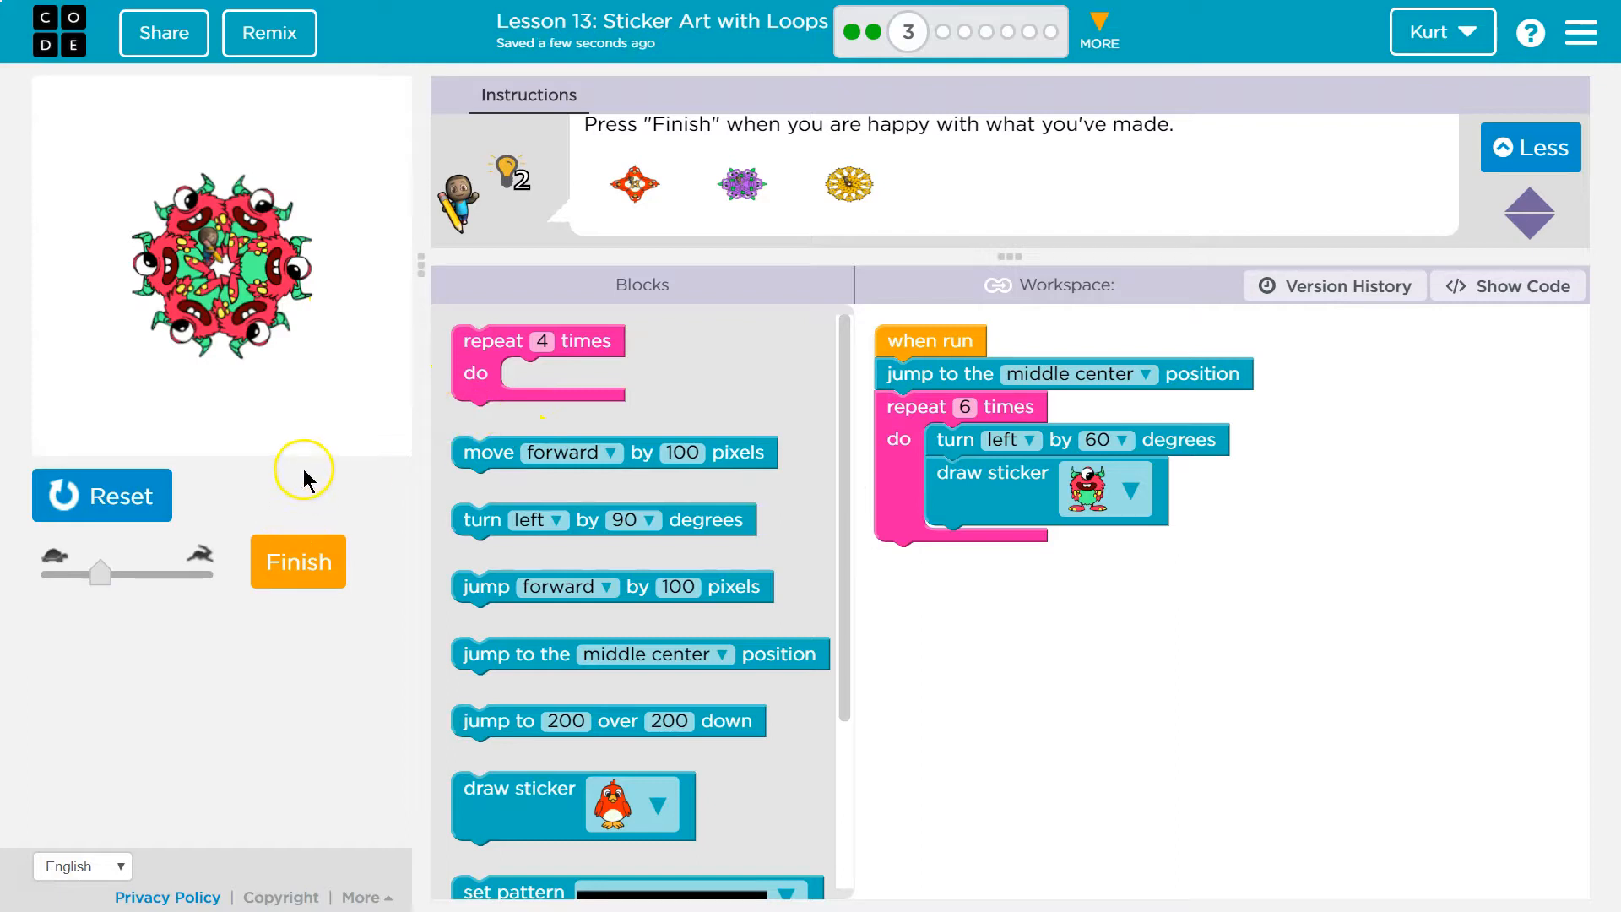